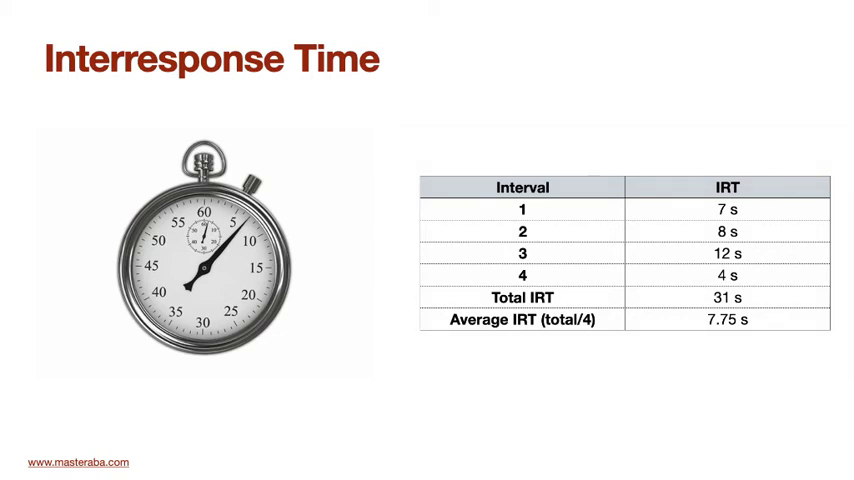
Step: Advance the slideshow from the Interresponse Time table slide to the Duration slide
{"action": "key", "text": "right"}
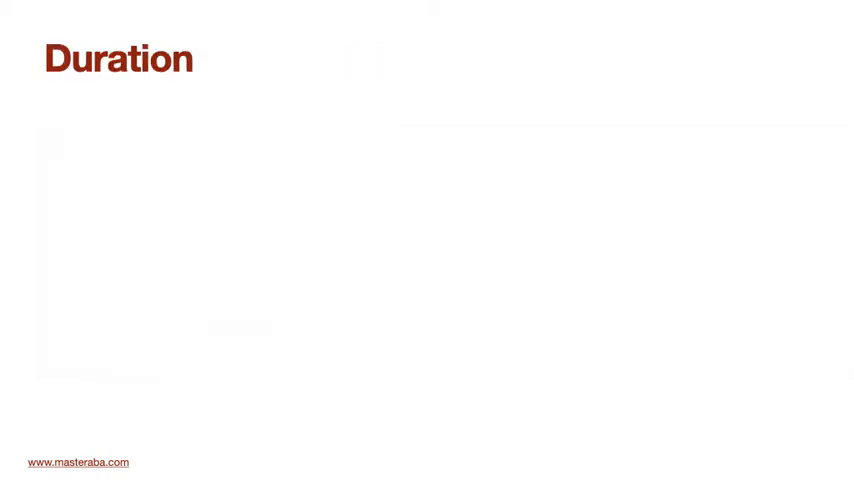